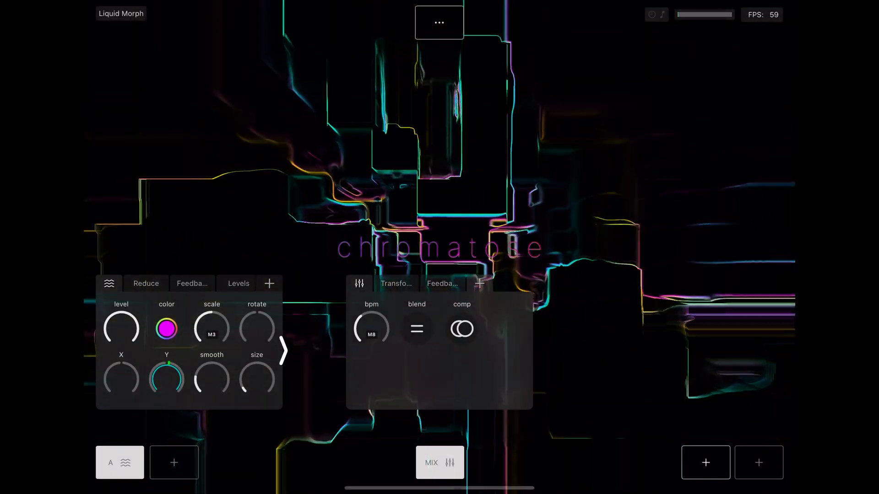
- Reset the Liquid Morph patch to its init state, leaving default sources A, B and mixer
{"action": "left_click", "coordinate": [439, 23]}
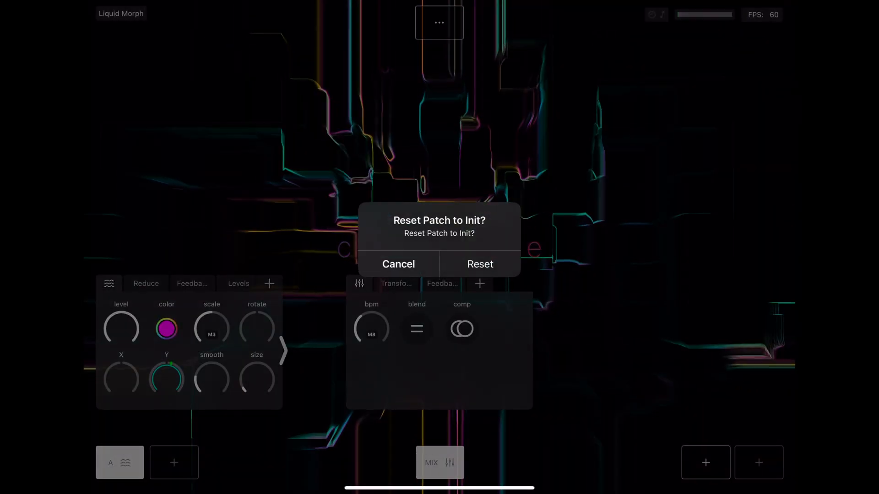
{"action": "left_click", "coordinate": [479, 263]}
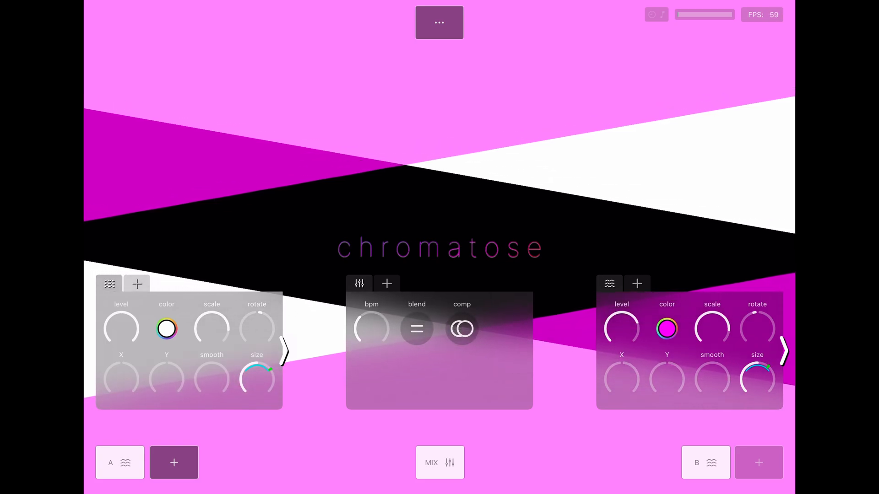
- Remove generator B and the mixer so only source A remains
{"action": "left_click", "coordinate": [440, 464]}
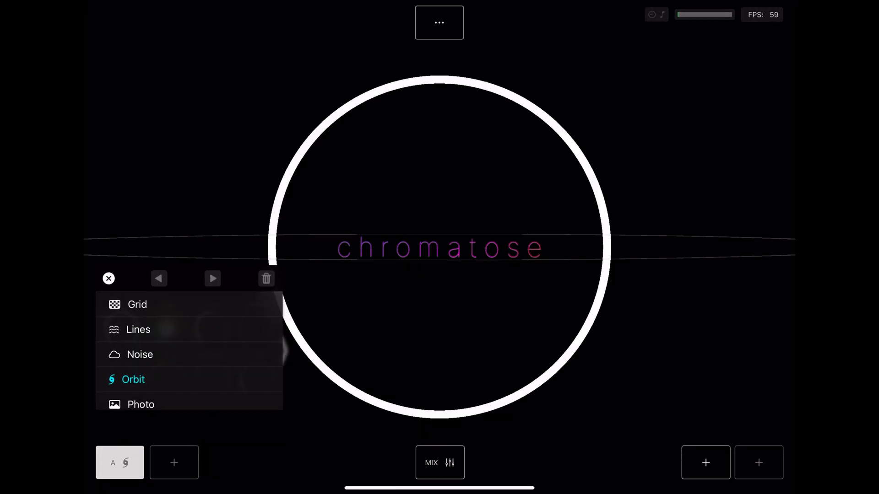
- Change generator A from Orbit to Lines, drawing horizontal white stripes
{"action": "left_click", "coordinate": [138, 329]}
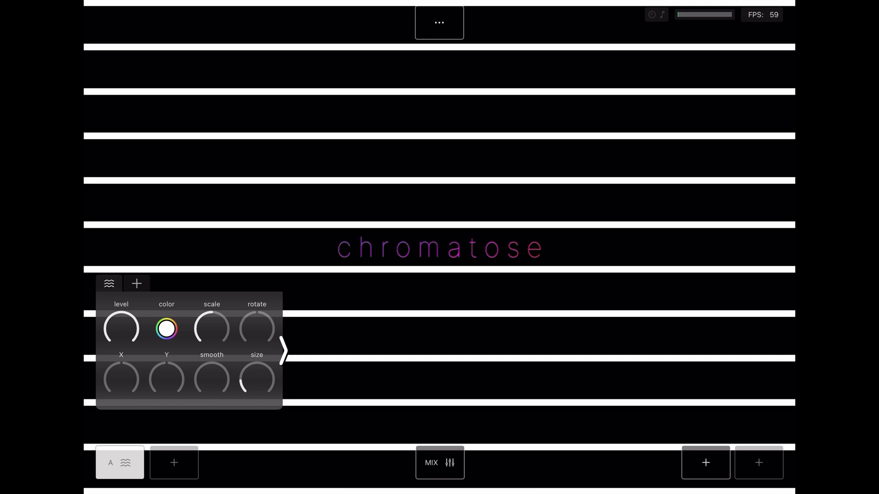
- Colour the Lines stripes orange and bring up the Y position's modulation settings
{"action": "left_click", "coordinate": [166, 329]}
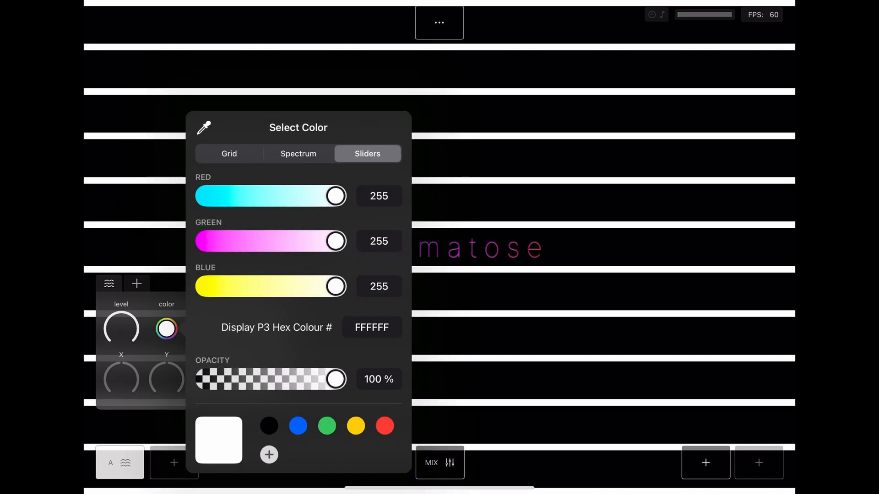
{"action": "left_click_drag", "start_coordinate": [335, 241], "coordinate": [269, 241]}
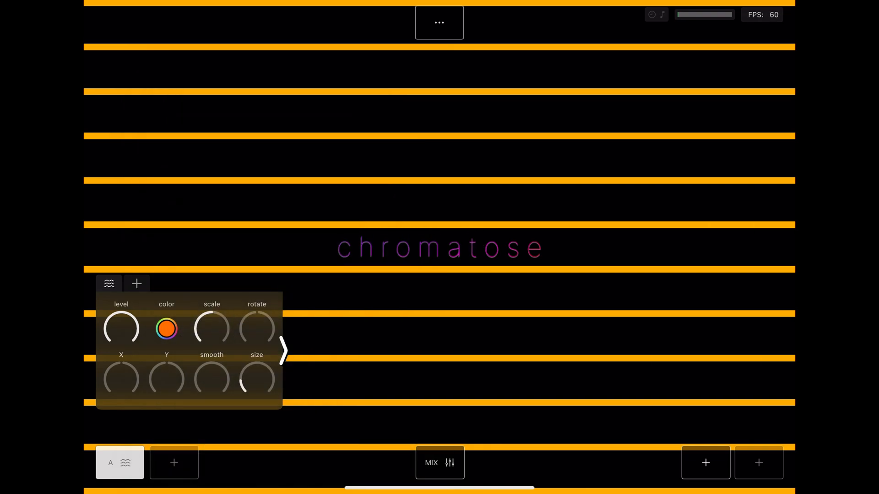
{"action": "left_click", "coordinate": [167, 379]}
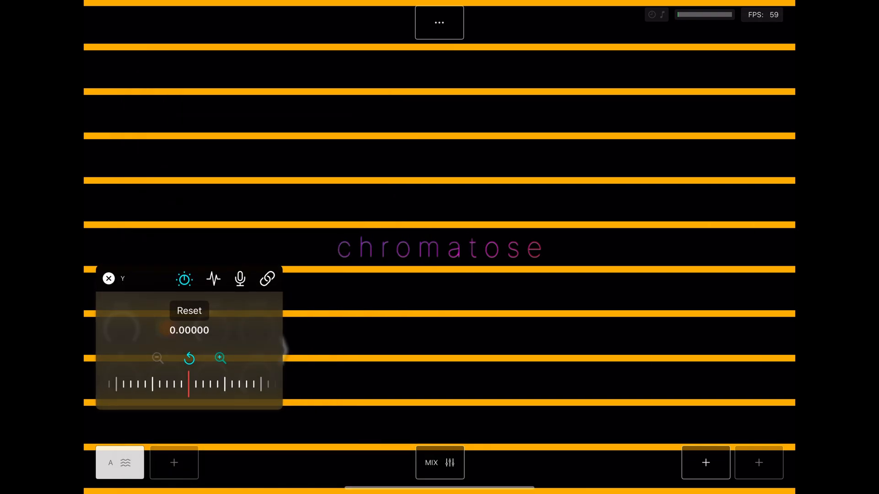
- Drive generator A's Y position with an oscillator and raise its depth so the stripes move
{"action": "left_click", "coordinate": [213, 279]}
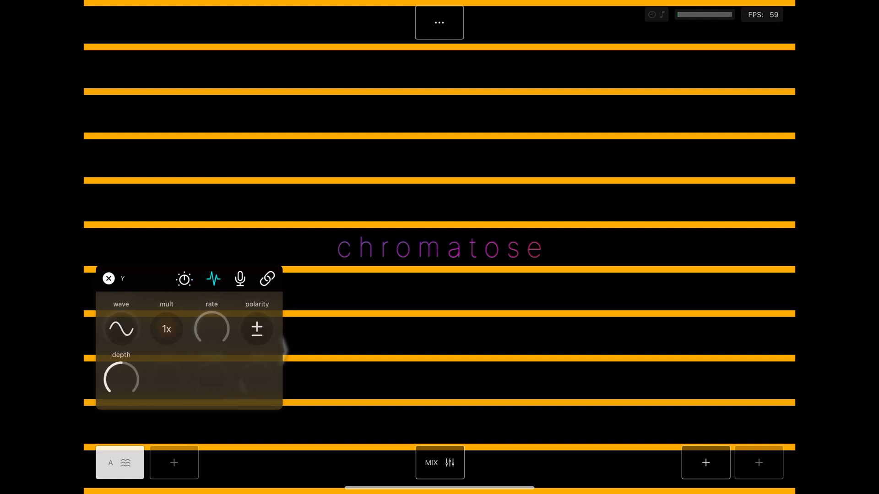
{"action": "left_click_drag", "start_coordinate": [212, 328], "coordinate": [212, 311]}
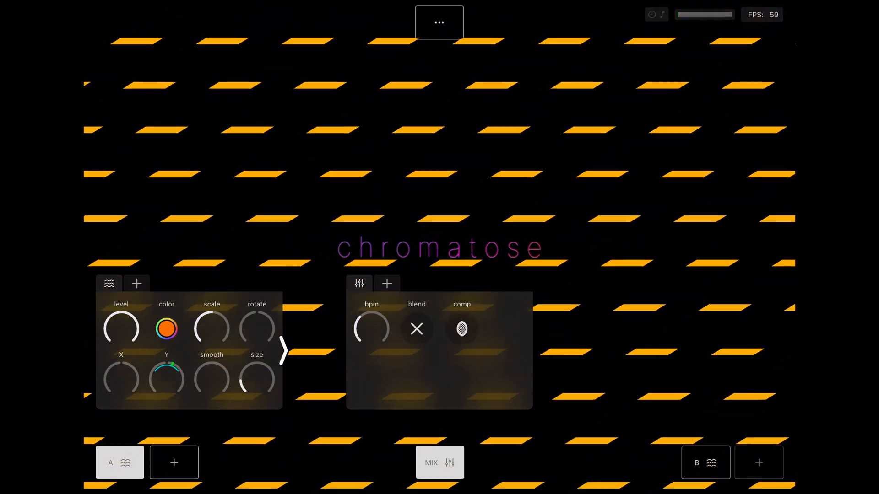
- Add a Feedback effect to the mix and stretch its trails into radiating rays
{"action": "left_click", "coordinate": [386, 284]}
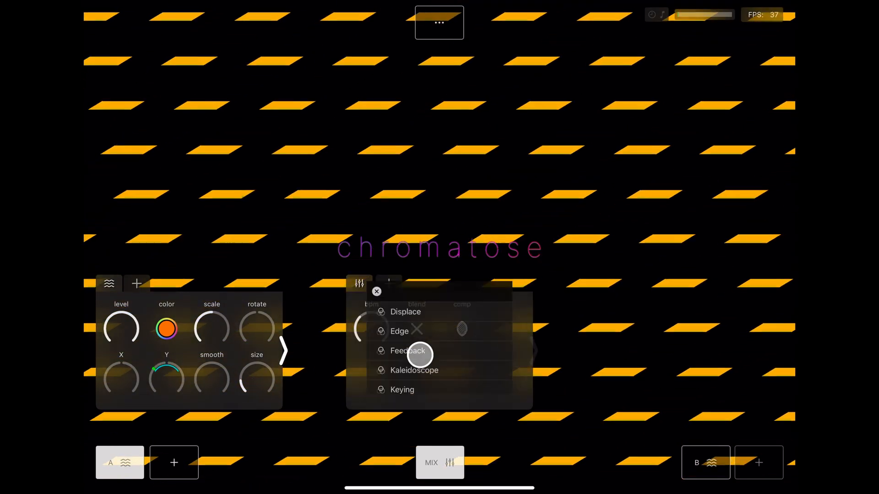
{"action": "left_click", "coordinate": [410, 352]}
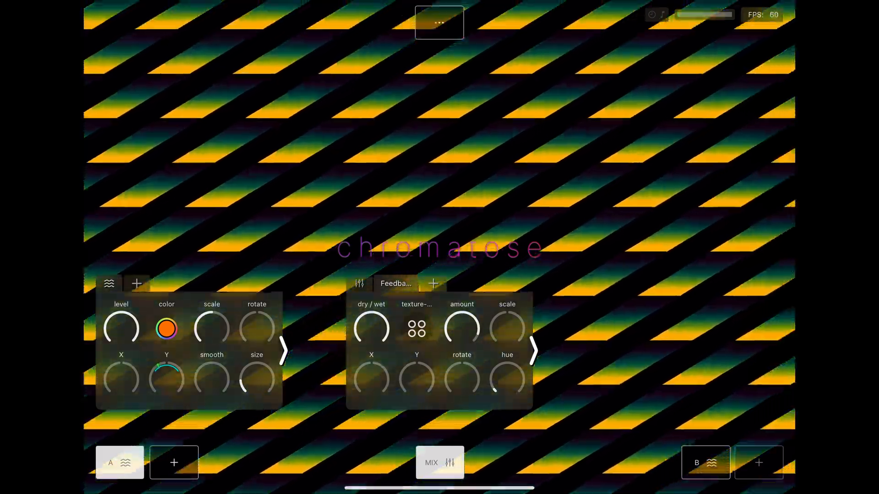
{"action": "left_click_drag", "start_coordinate": [506, 328], "coordinate": [506, 314]}
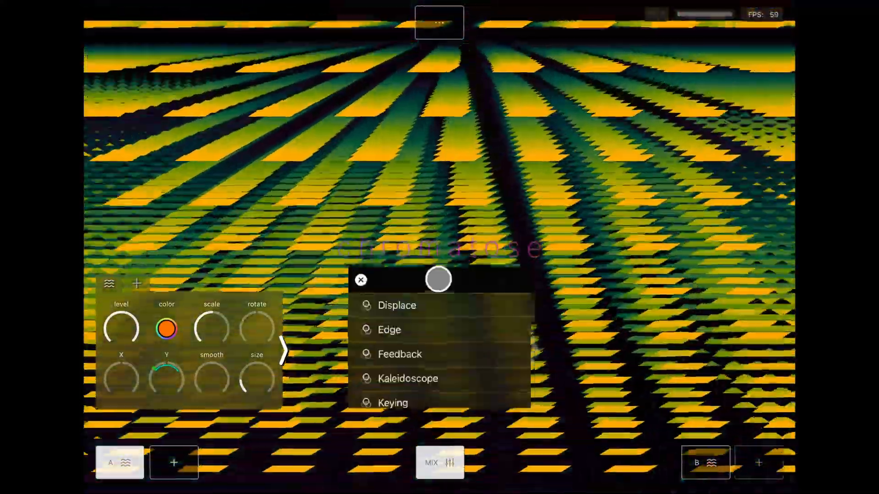
- Add an Edge effect after Feedback, reducing the streaks to thin coloured outlines
{"action": "left_click", "coordinate": [390, 329]}
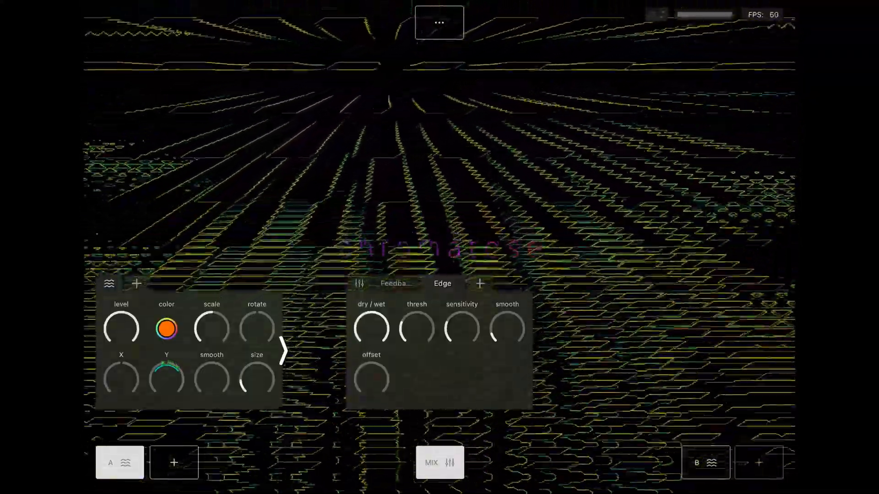
{"action": "left_click", "coordinate": [480, 284]}
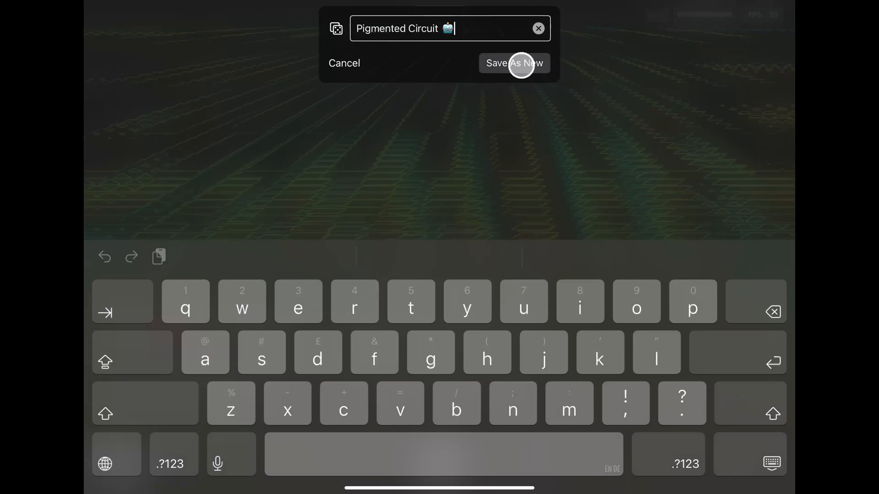
- Save the patch as a new patch named 'Pigmented Circuit'
{"action": "left_click", "coordinate": [515, 64]}
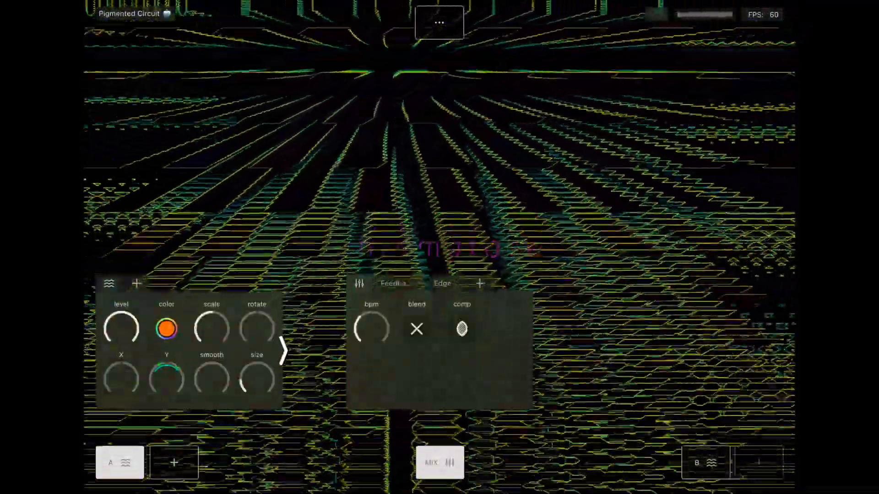